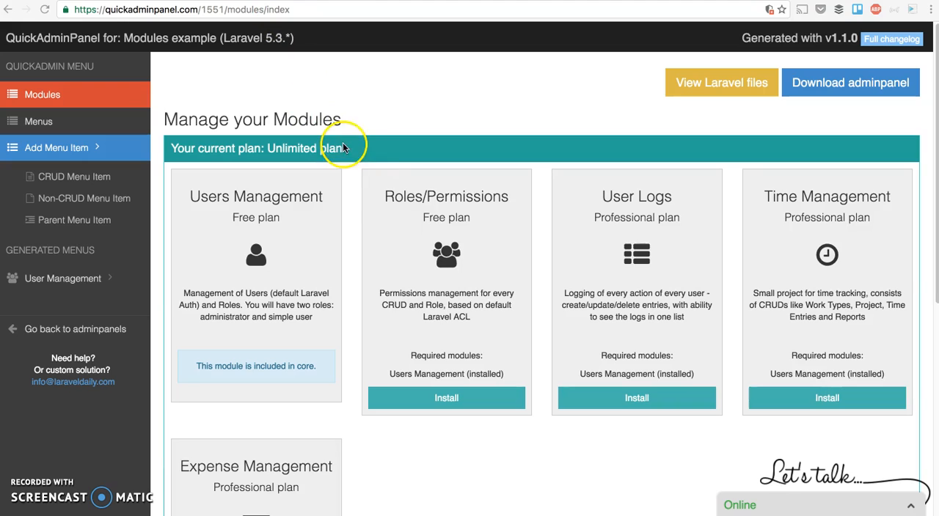
{"action": "mouse_move", "coordinate": [351, 314]}
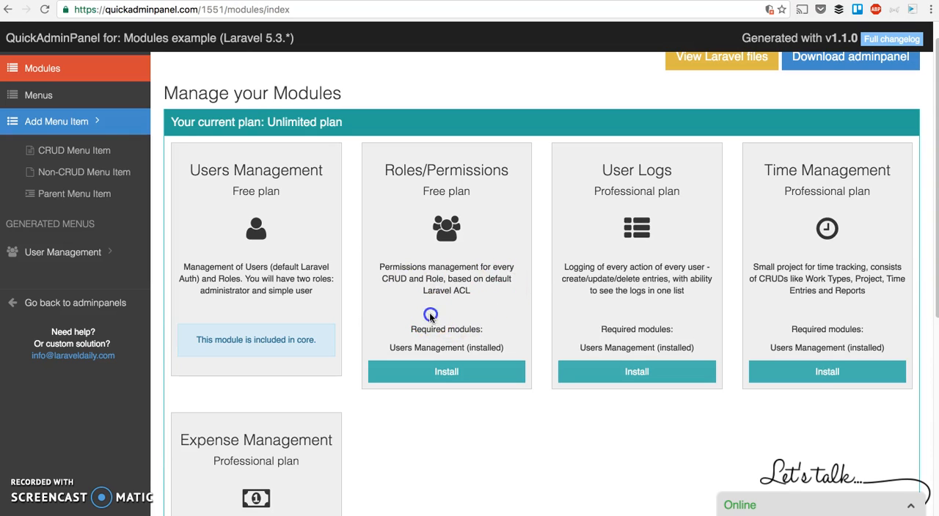
Install the Roles/Permissions module and confirm the installation message.
{"action": "left_click", "coordinate": [445, 371]}
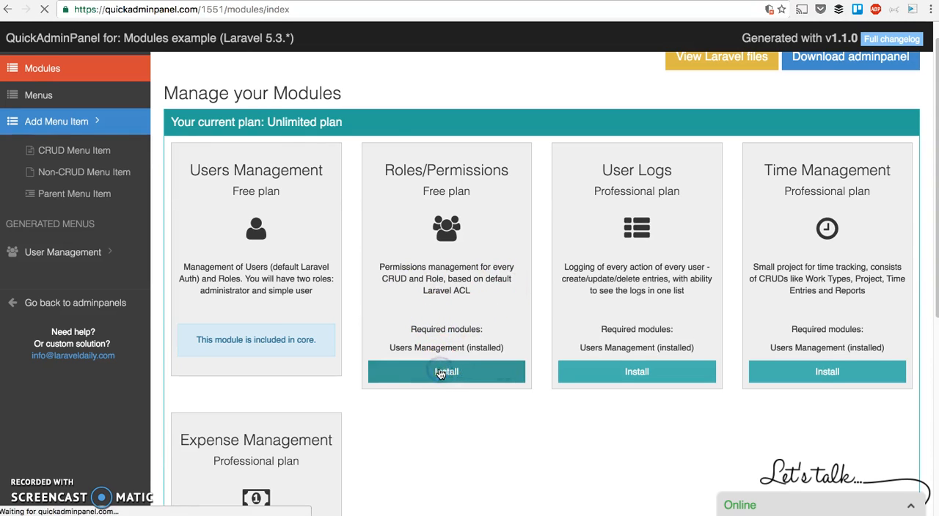
{"action": "left_click", "coordinate": [446, 372]}
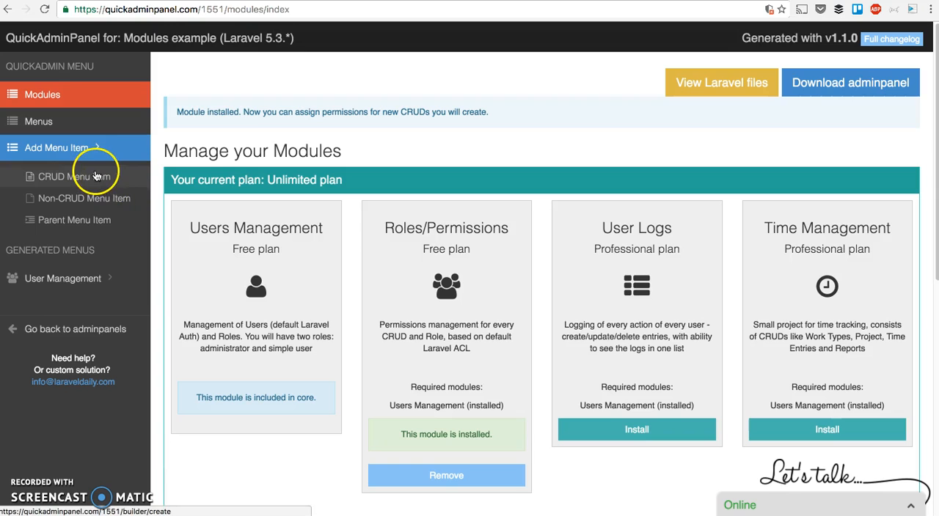
Start a new CRUD menu item and untick Edit permission for the Administrator role.
{"action": "left_click", "coordinate": [69, 176]}
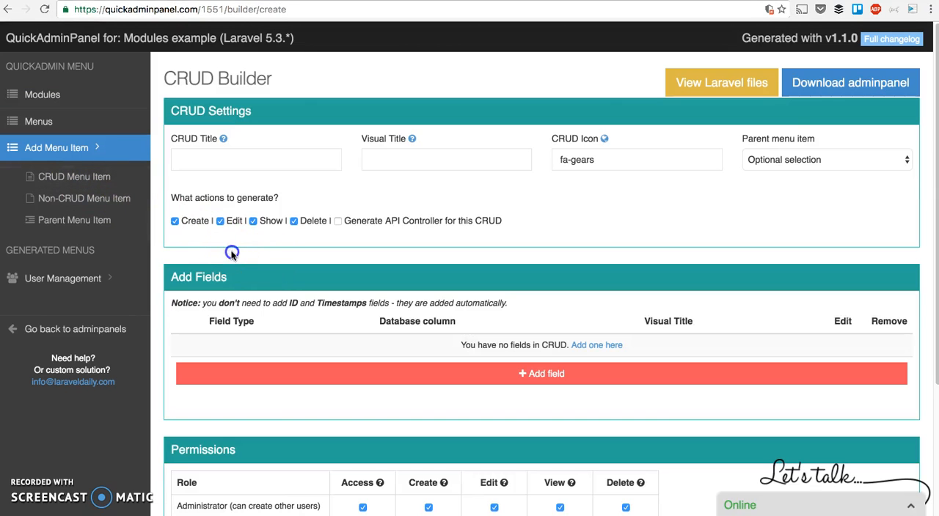
{"action": "scroll", "scroll_direction": "down", "scroll_amount": 3}
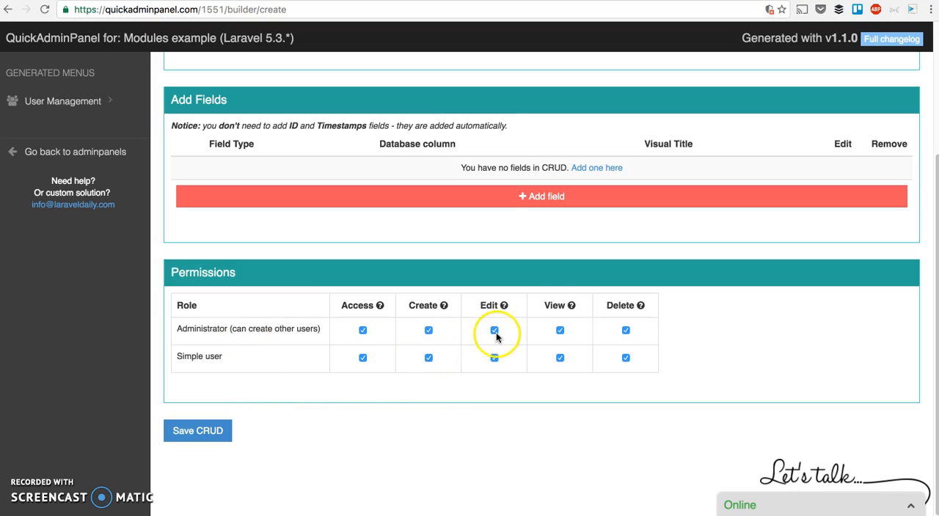
{"action": "left_click", "coordinate": [493, 330]}
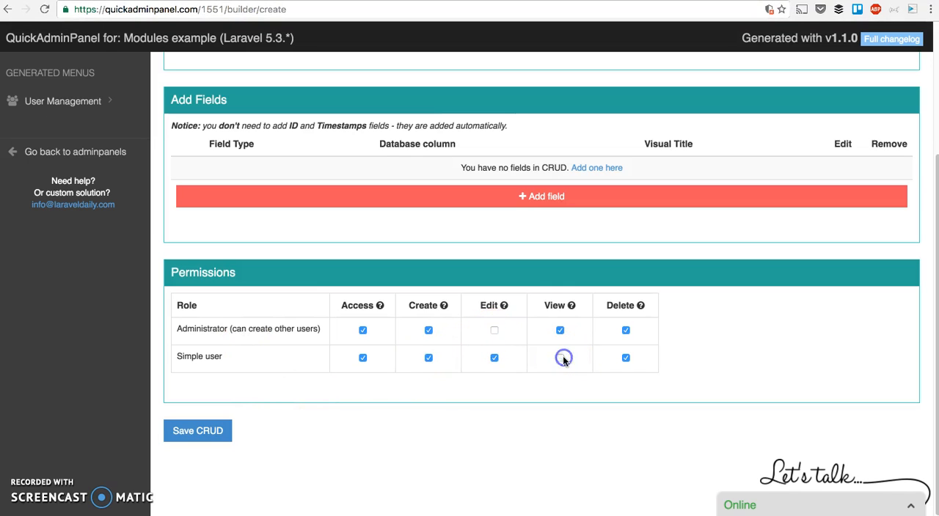